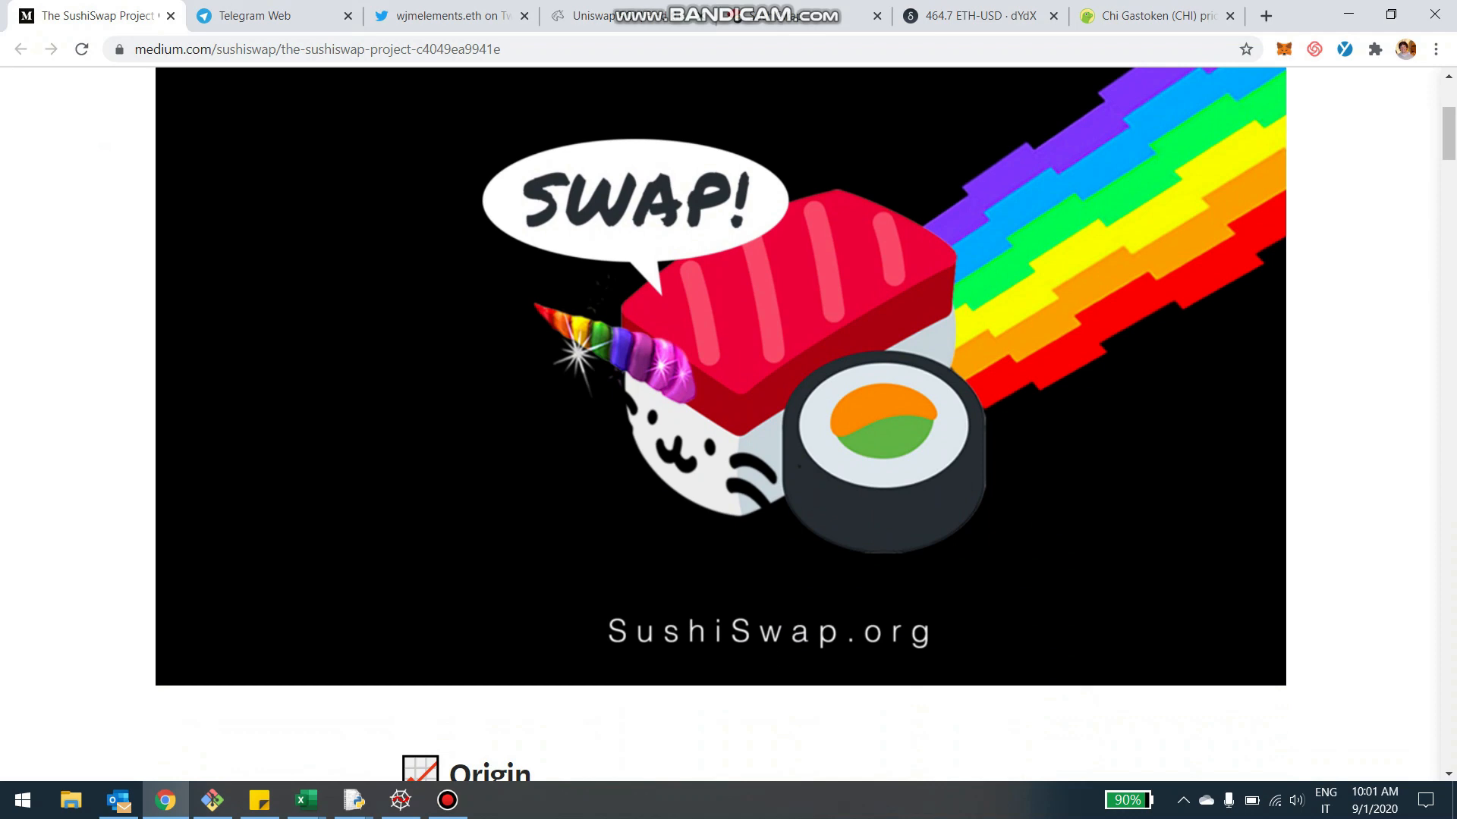
View the shared liquidity chart photo in Telegram Web, then the Sushiswap audit thread on Twitter.
{"action": "left_click", "coordinate": [269, 16]}
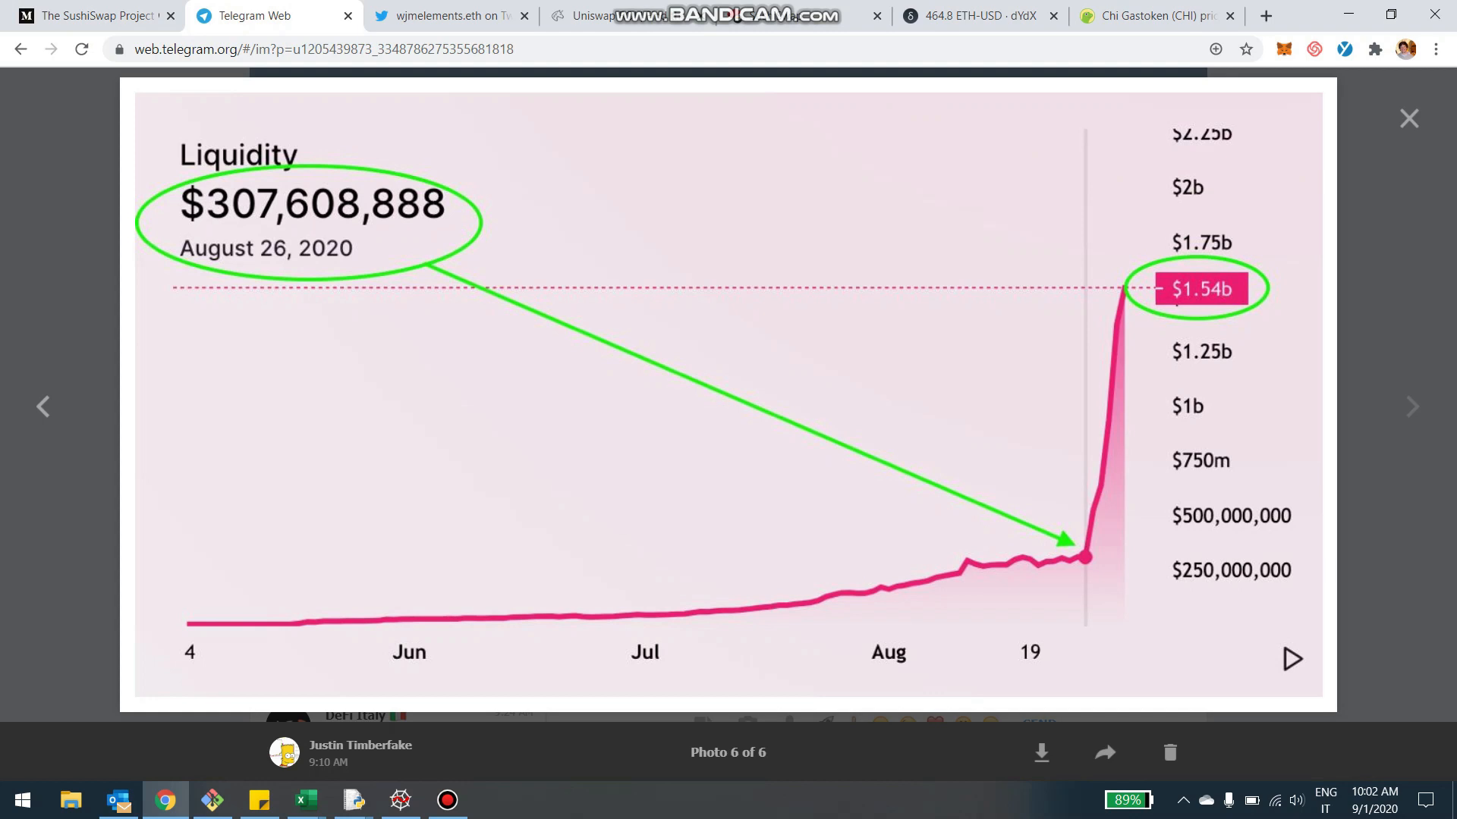
{"action": "left_click", "coordinate": [446, 16]}
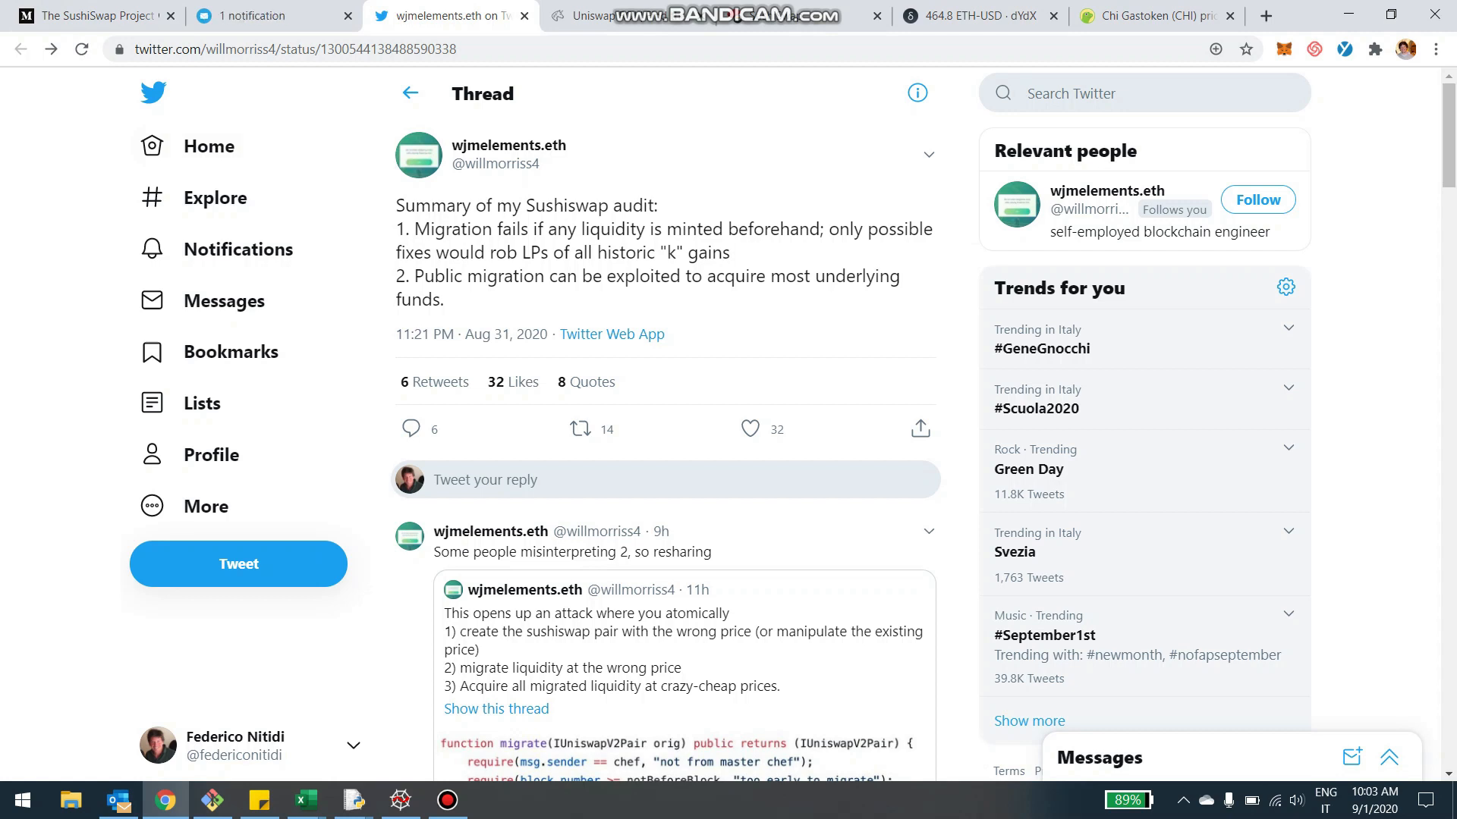
Skim the SushiSwap Medium article's protocol design section.
{"action": "left_click", "coordinate": [273, 16]}
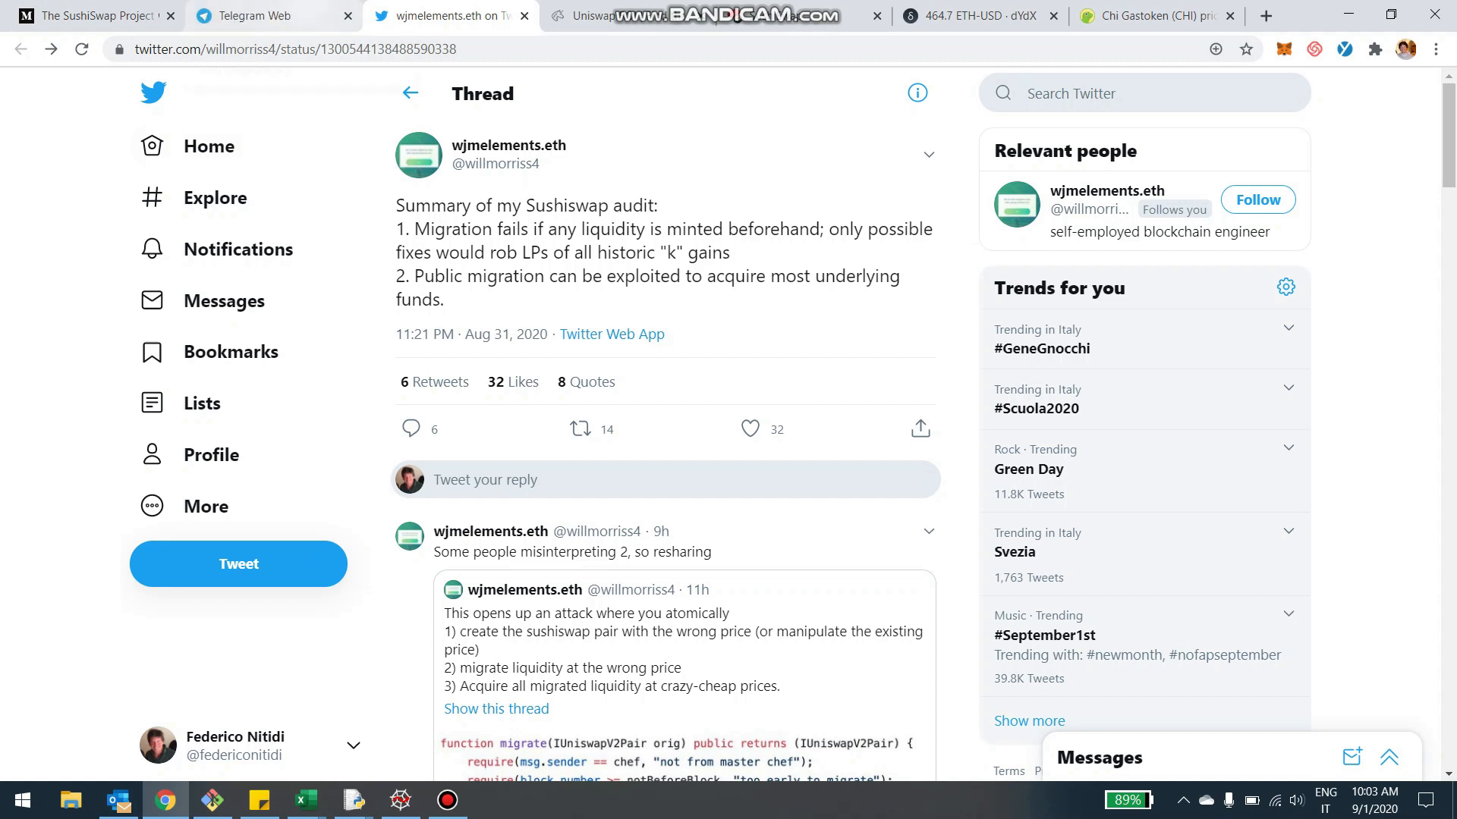
{"action": "left_click", "coordinate": [88, 16]}
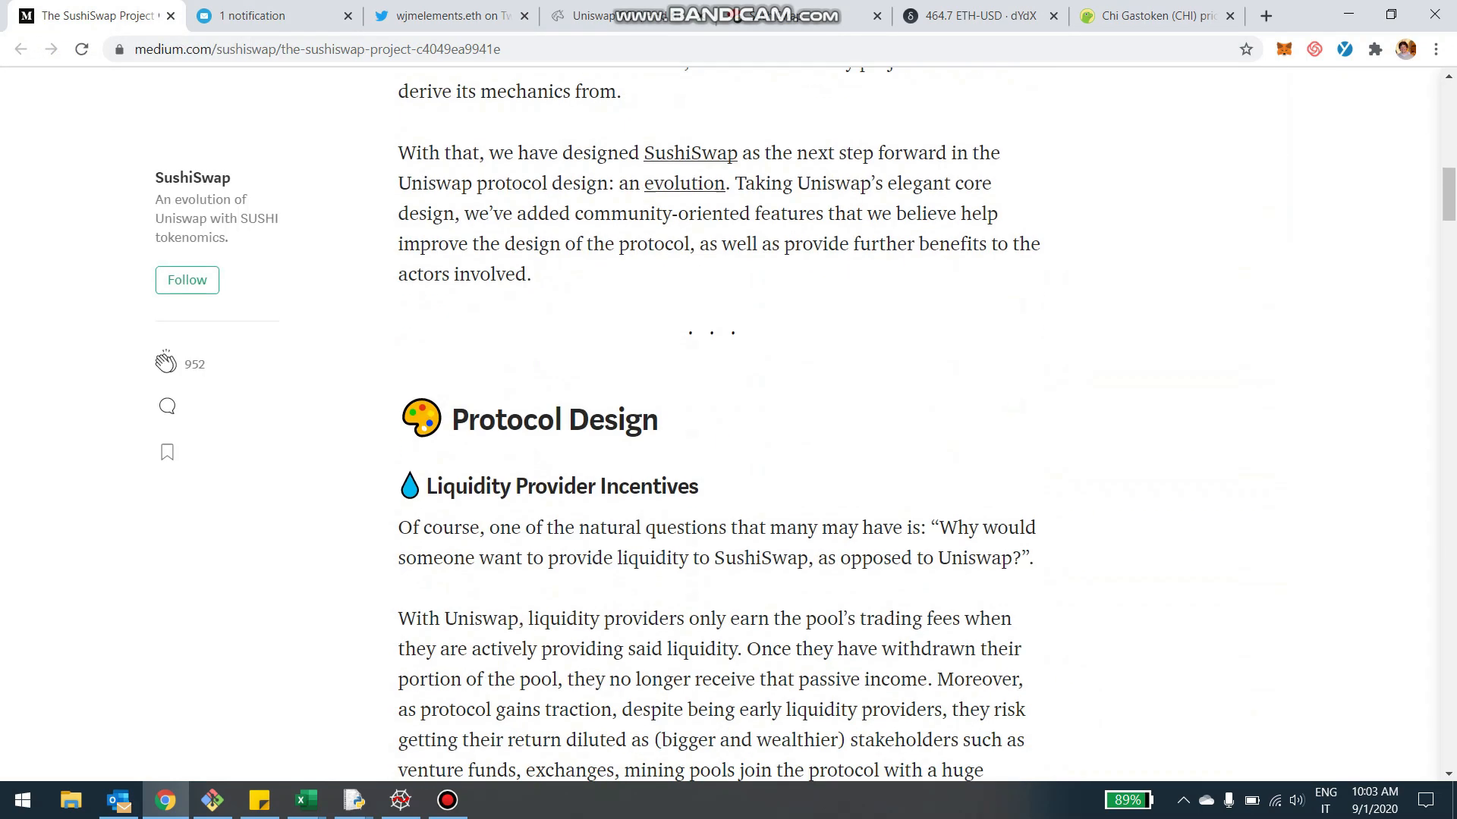
{"action": "scroll", "scroll_direction": "down", "scroll_amount": 3}
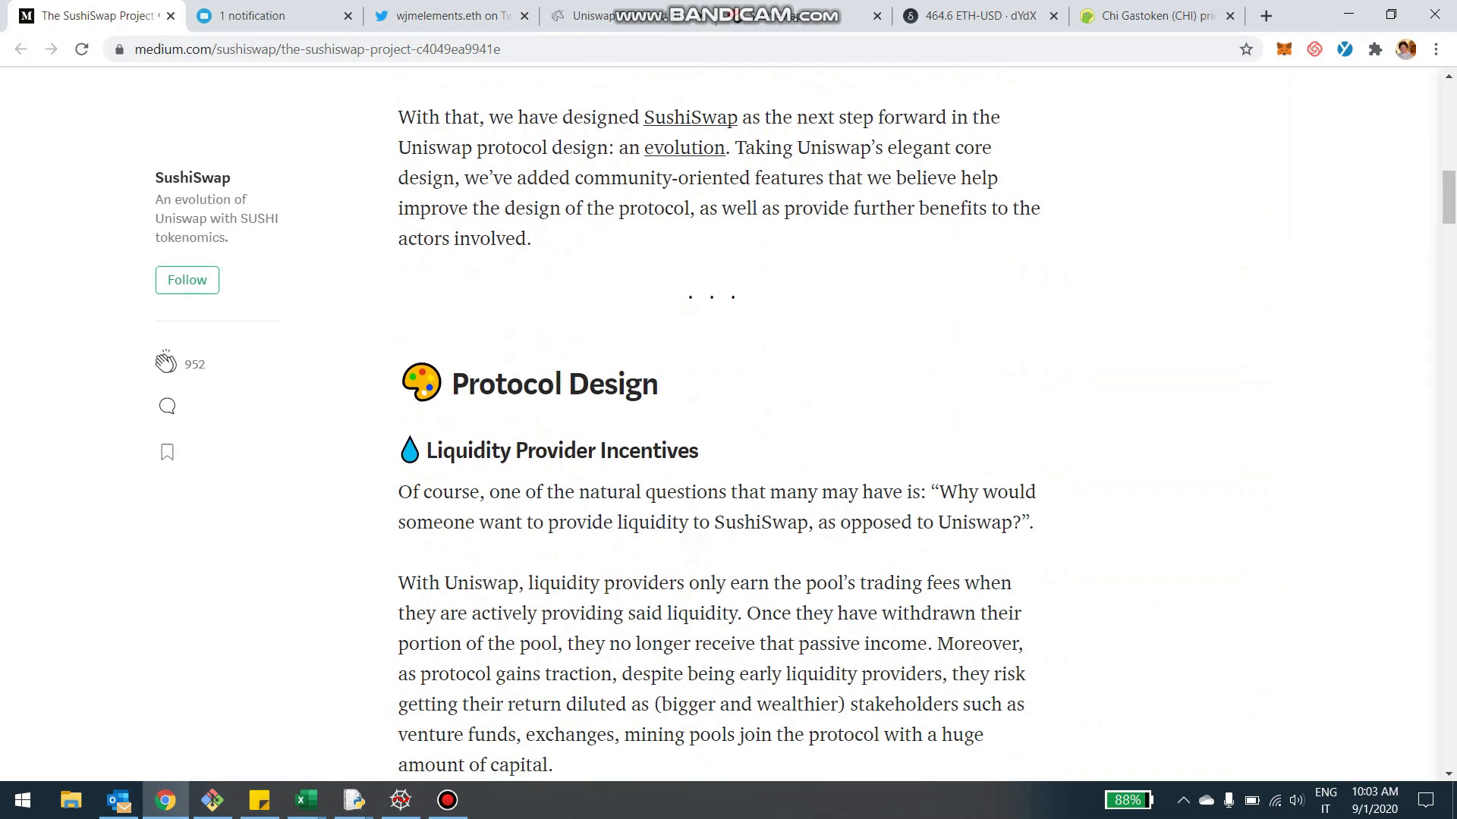
{"action": "left_click", "coordinate": [271, 16]}
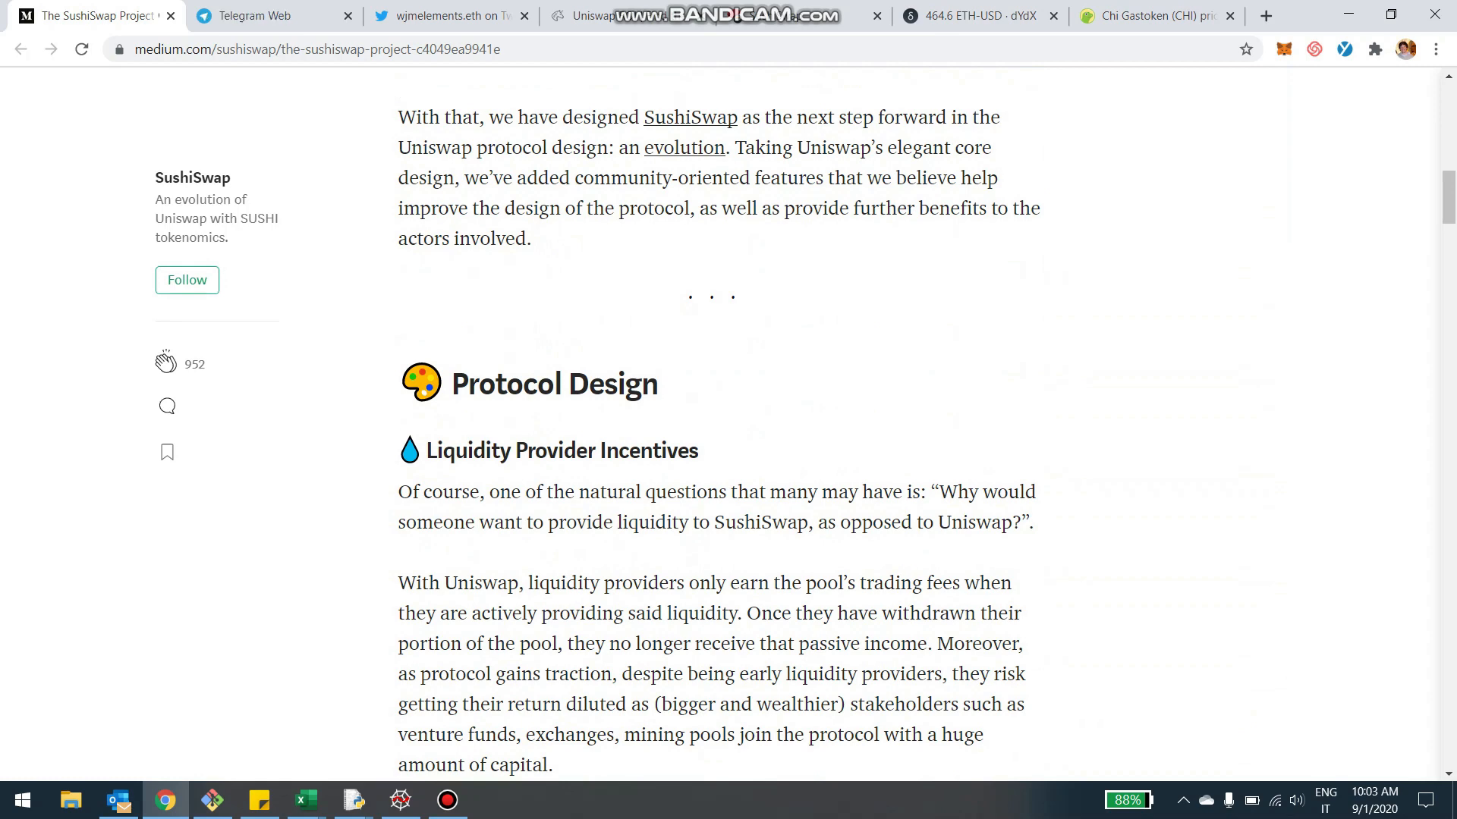
Scroll through the audit thread replies and migration code, then reach the UniswapROI dashboard.
{"action": "left_click", "coordinate": [451, 16]}
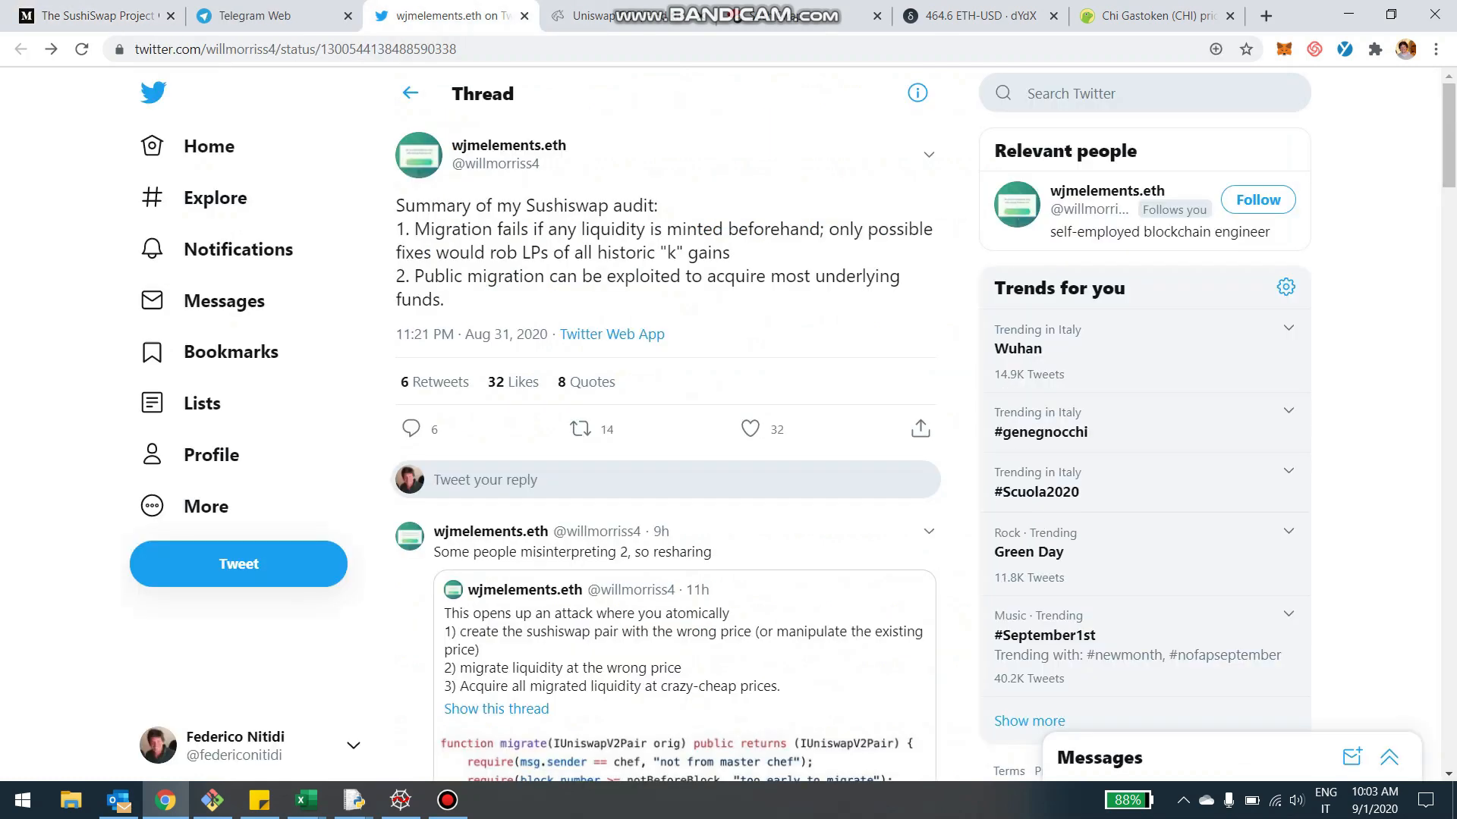
{"action": "scroll", "scroll_direction": "down", "scroll_amount": 3}
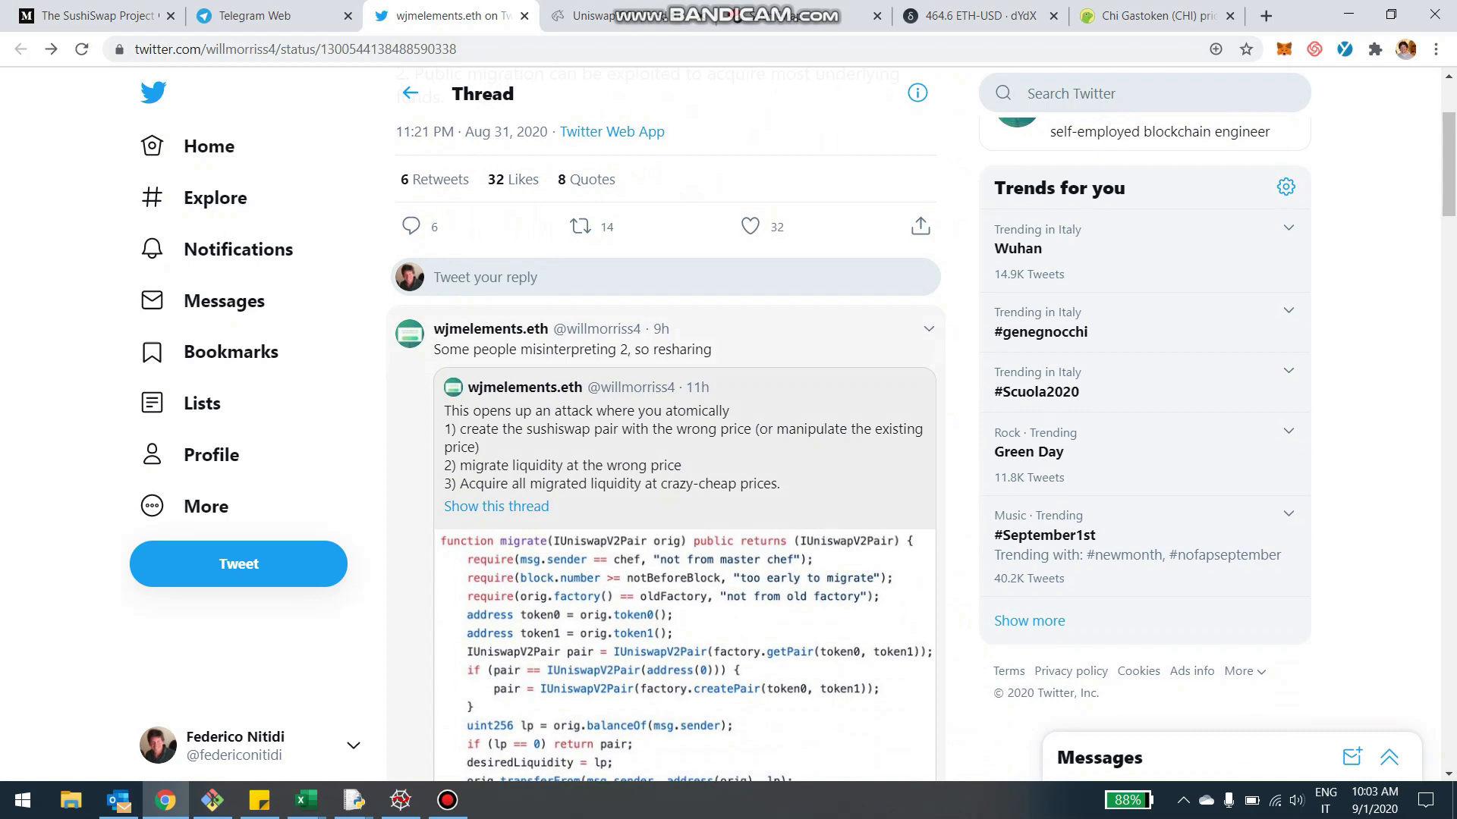
{"action": "scroll", "scroll_direction": "up", "scroll_amount": 3}
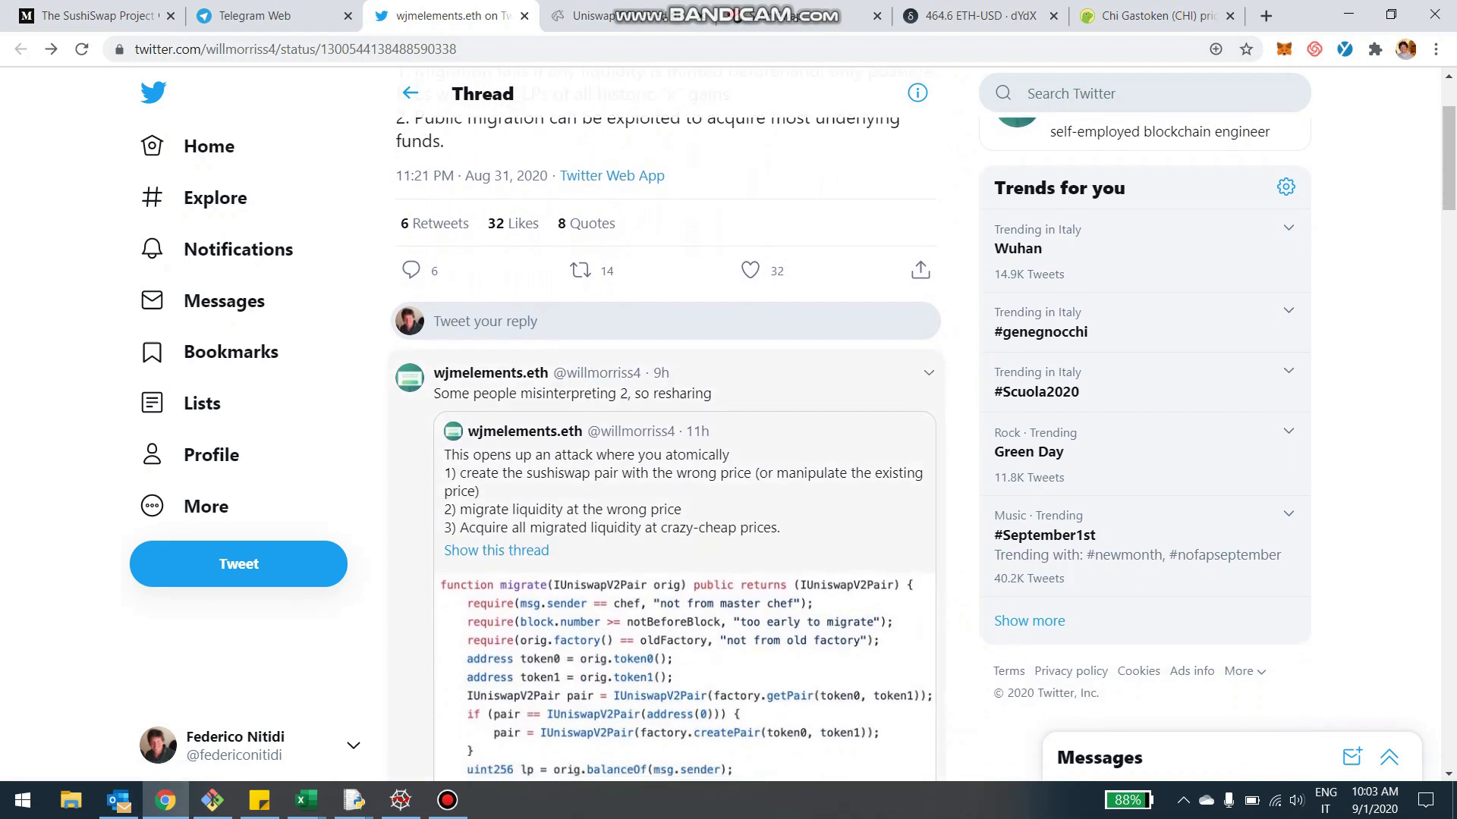
{"action": "scroll", "scroll_direction": "down", "scroll_amount": 3}
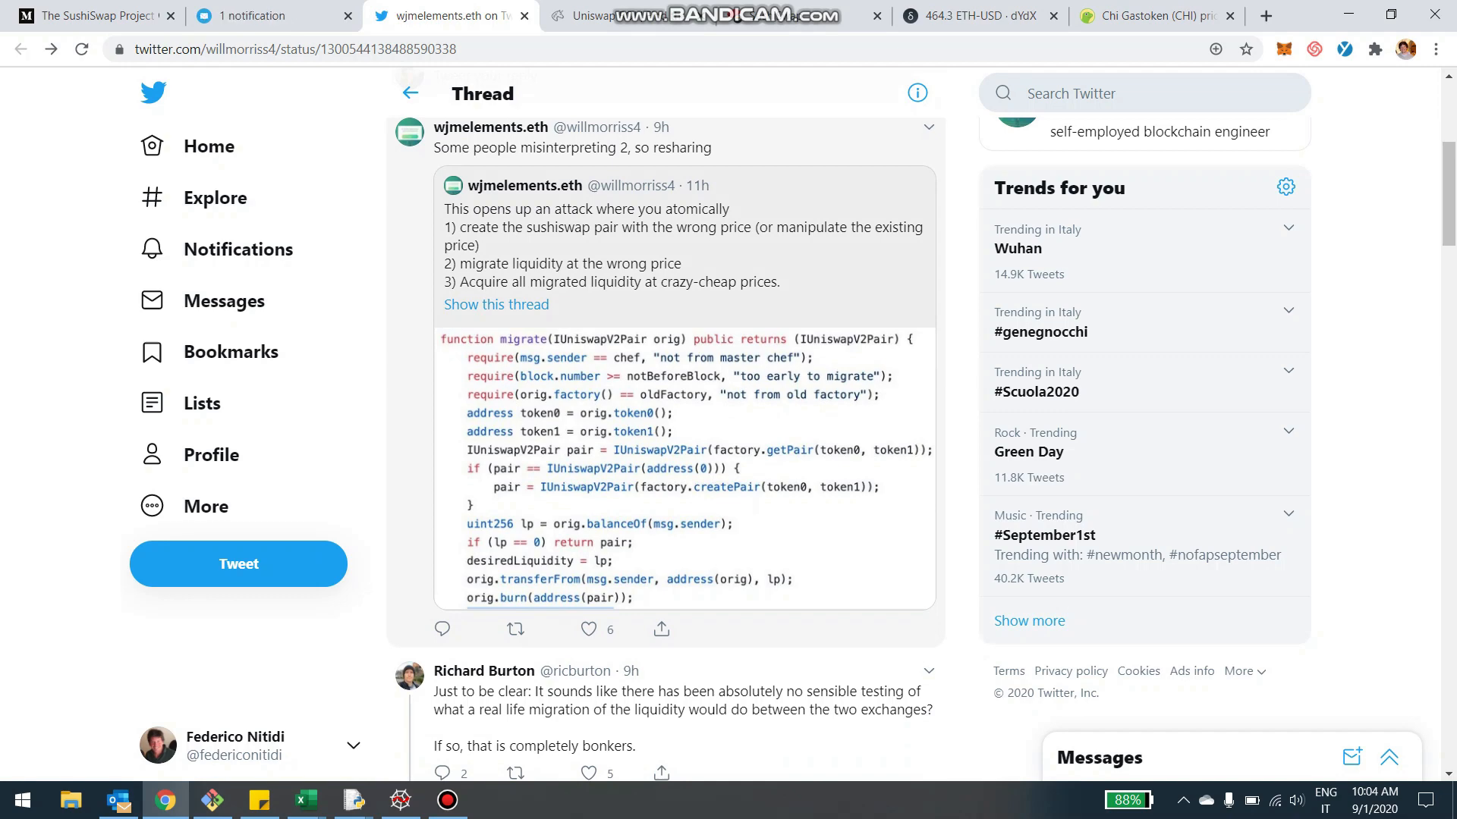
{"action": "left_click", "coordinate": [706, 16]}
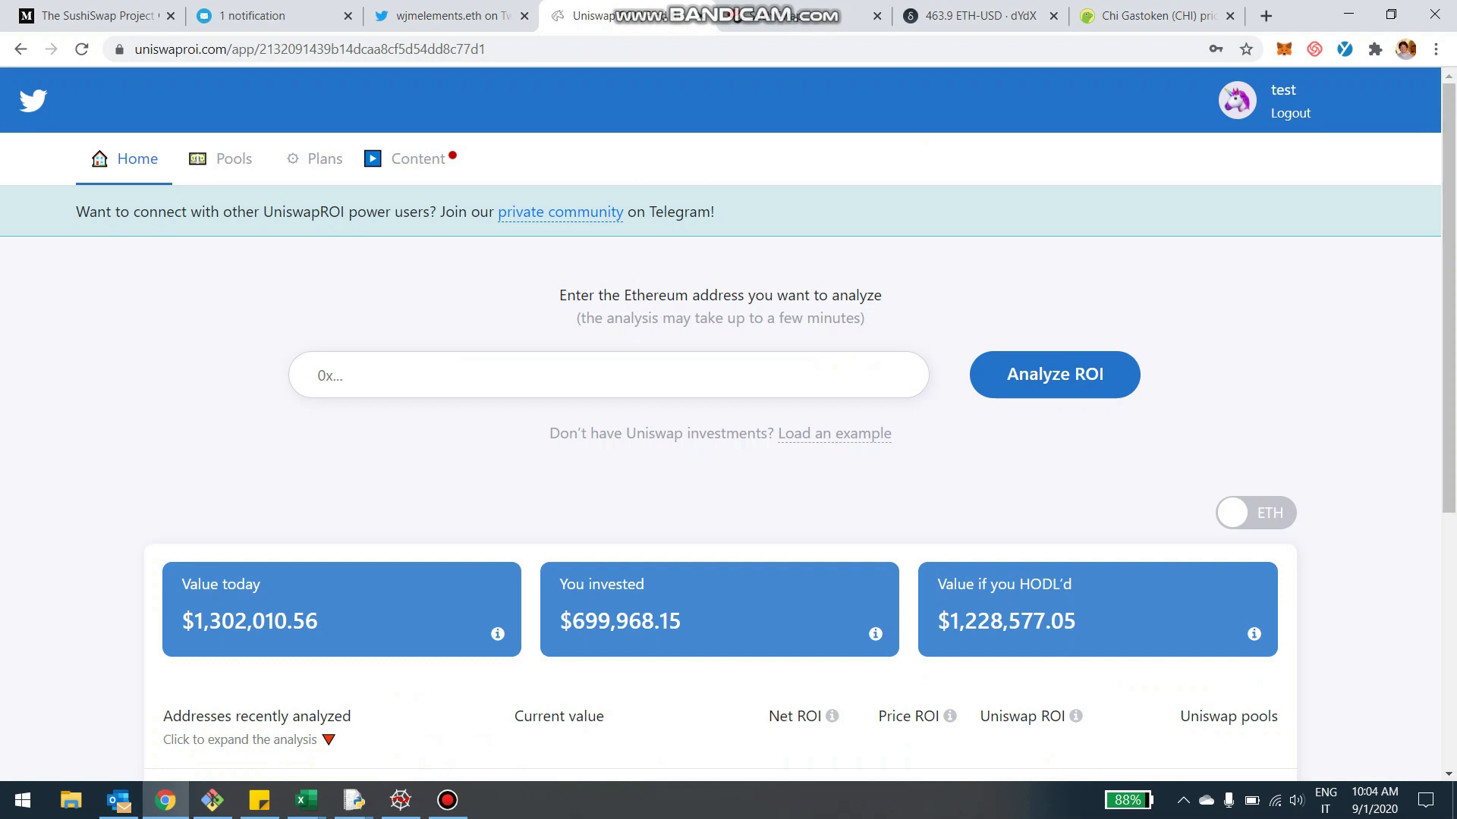
Open the first address under Addresses recently analyzed.
{"action": "scroll", "scroll_direction": "down", "scroll_amount": 3}
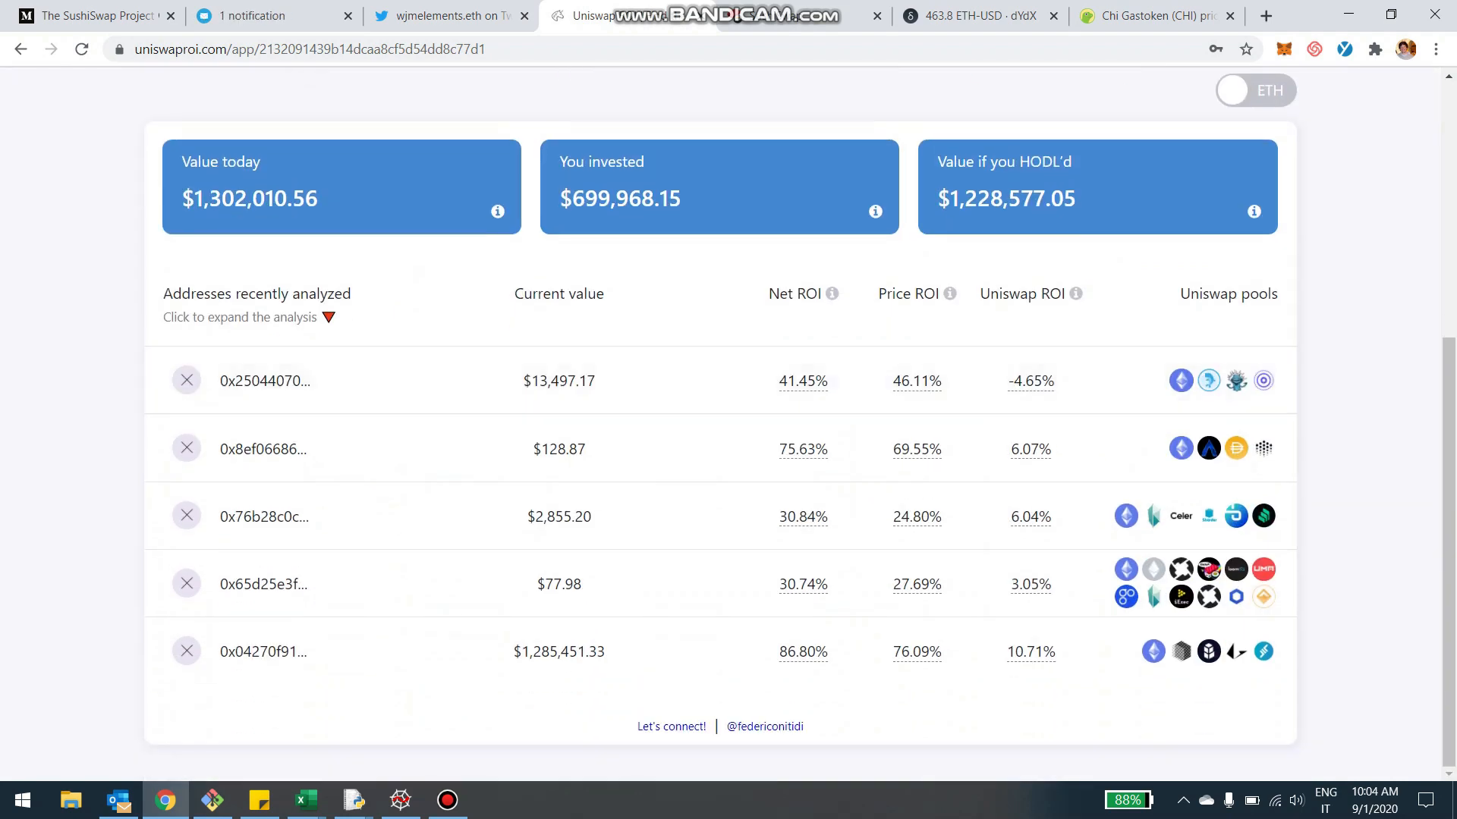
{"action": "left_click", "coordinate": [264, 381]}
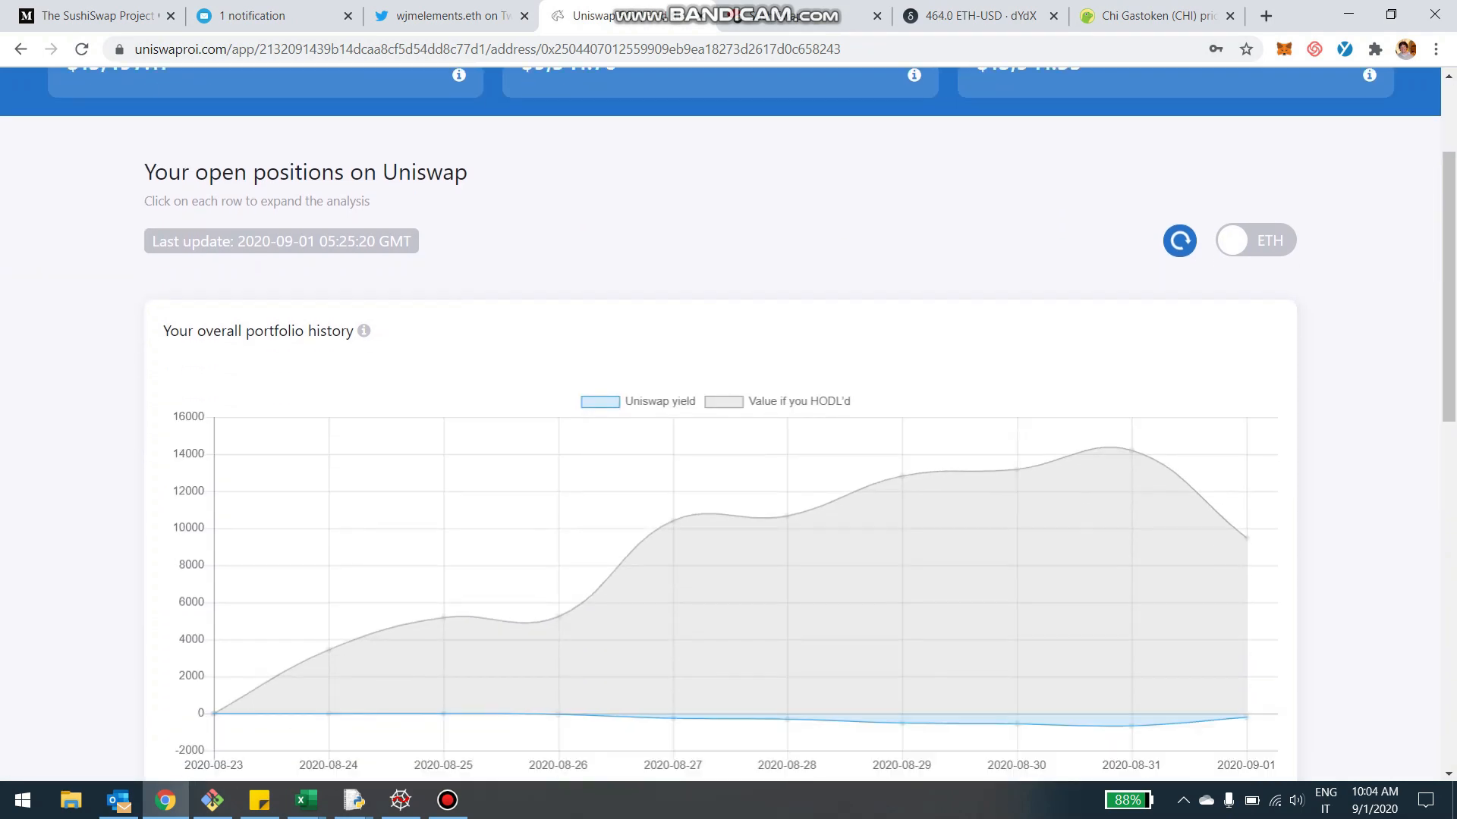
{"action": "scroll", "scroll_direction": "down", "scroll_amount": 3}
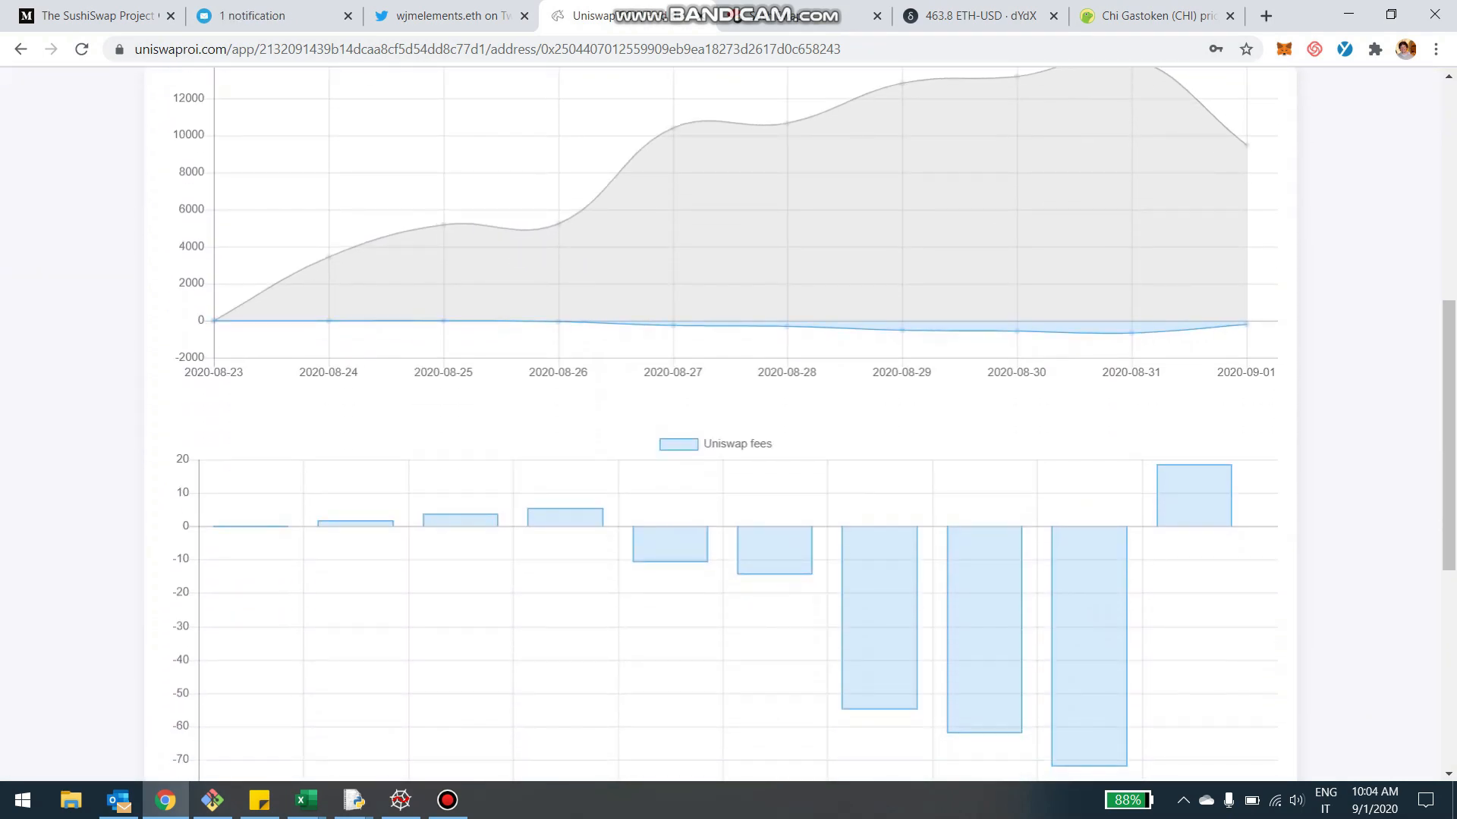
{"action": "scroll", "scroll_direction": "down", "scroll_amount": 3}
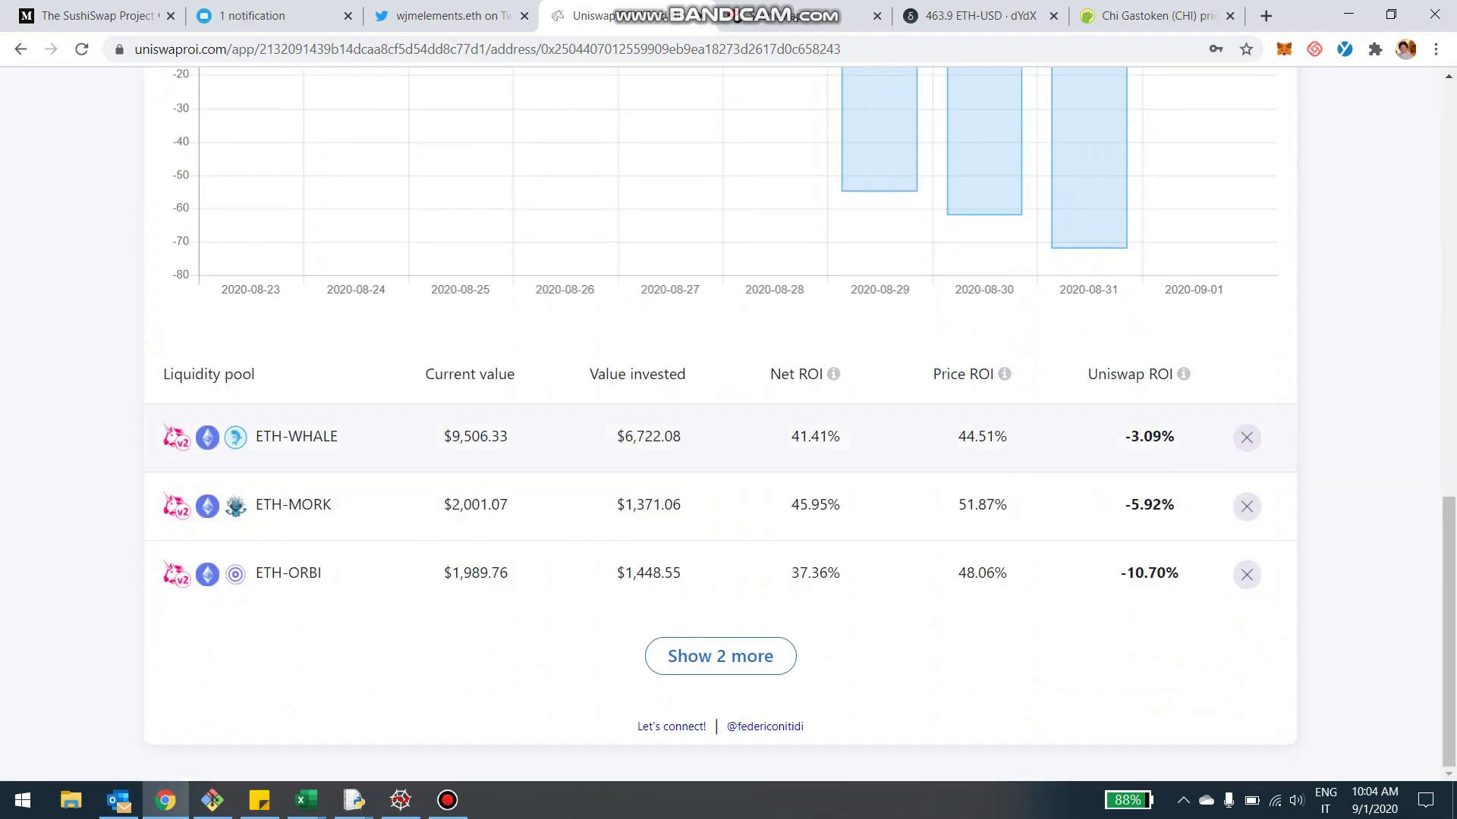
Review the ETH-WHALE pool's holdings, Uniswap vs HODL comparison and investment history.
{"action": "left_click", "coordinate": [296, 436]}
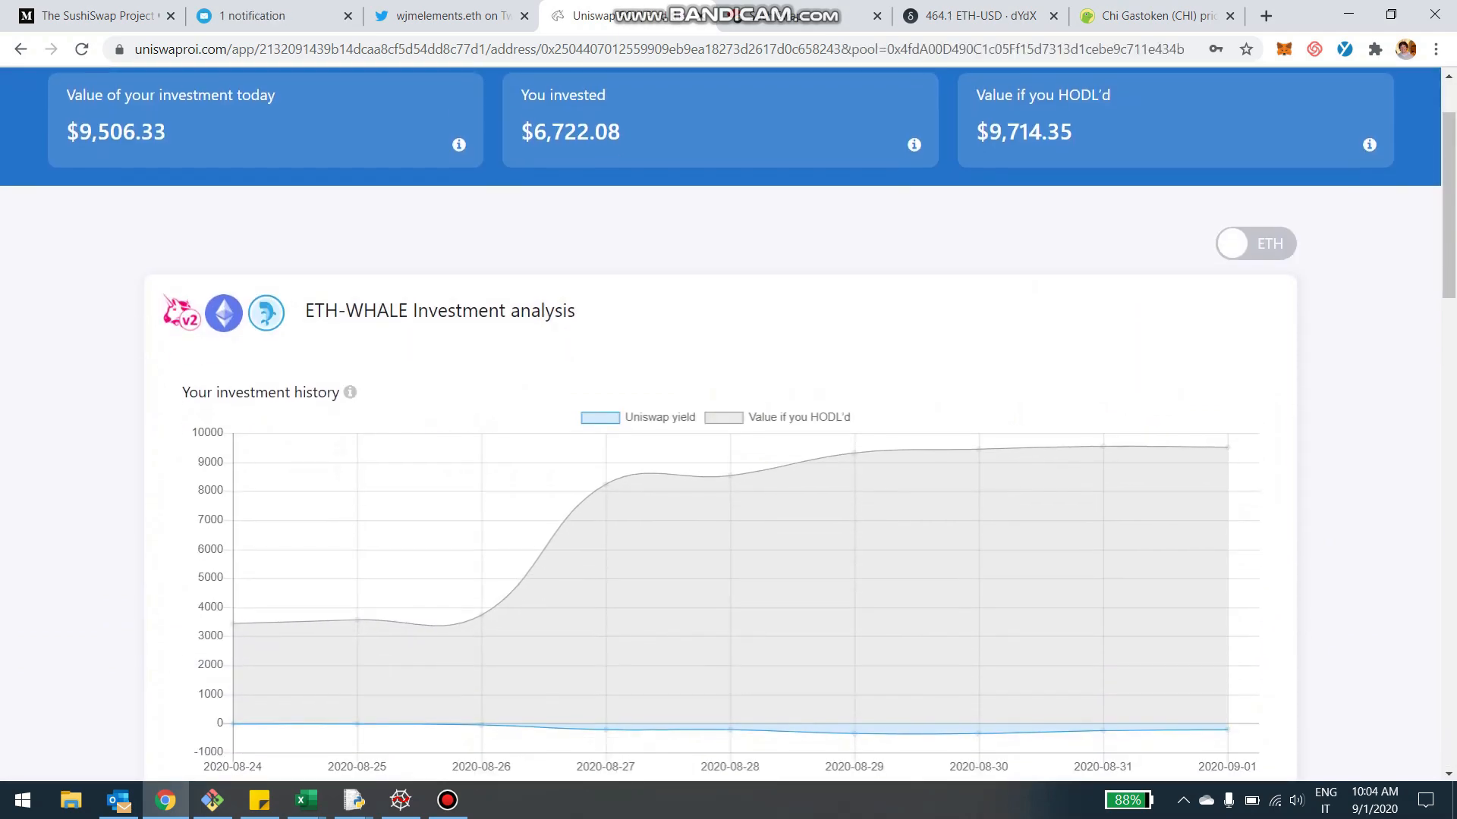
{"action": "scroll", "scroll_direction": "down", "scroll_amount": 3}
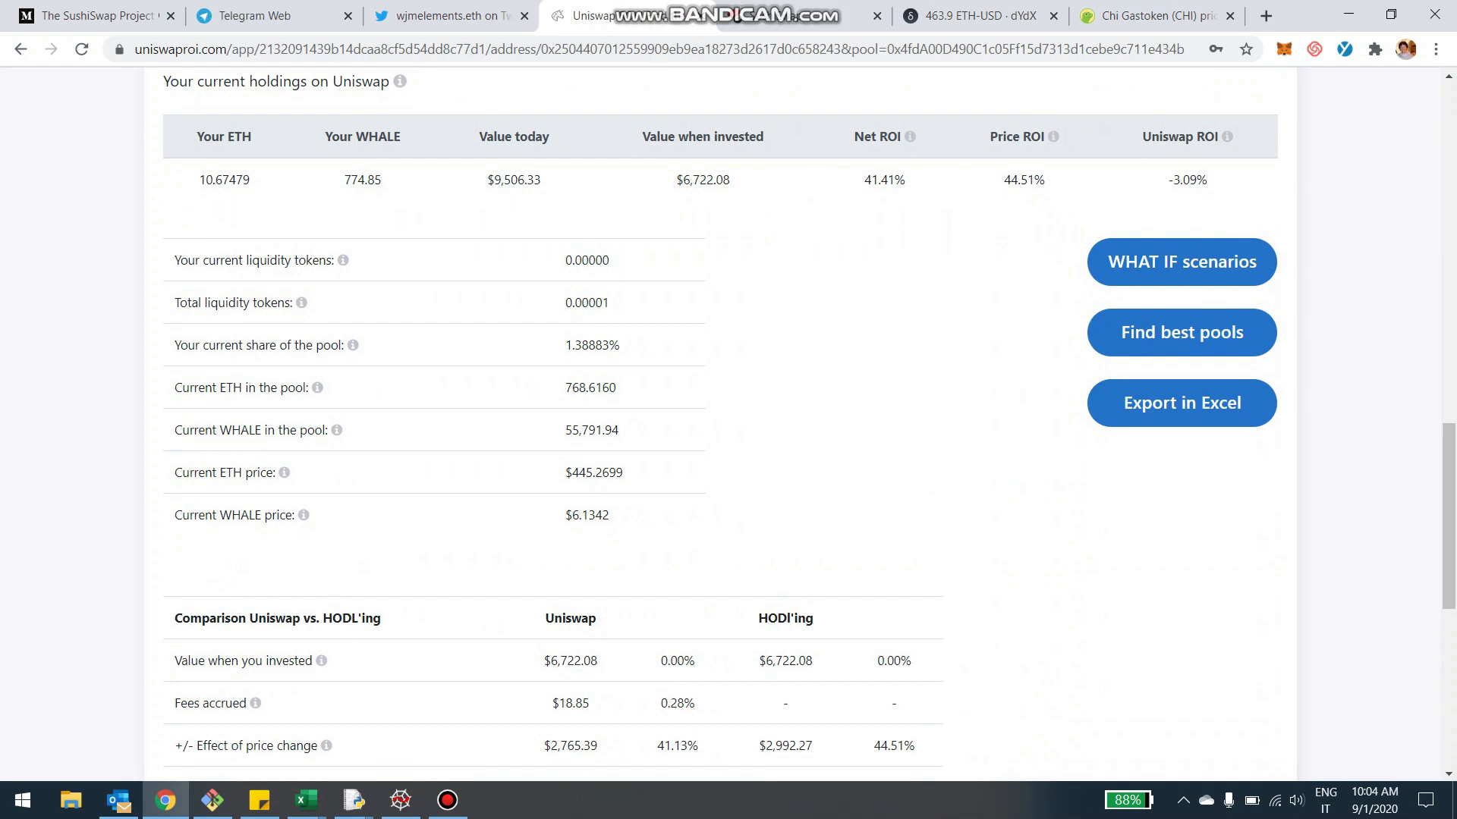
{"action": "scroll", "scroll_direction": "up", "scroll_amount": 3}
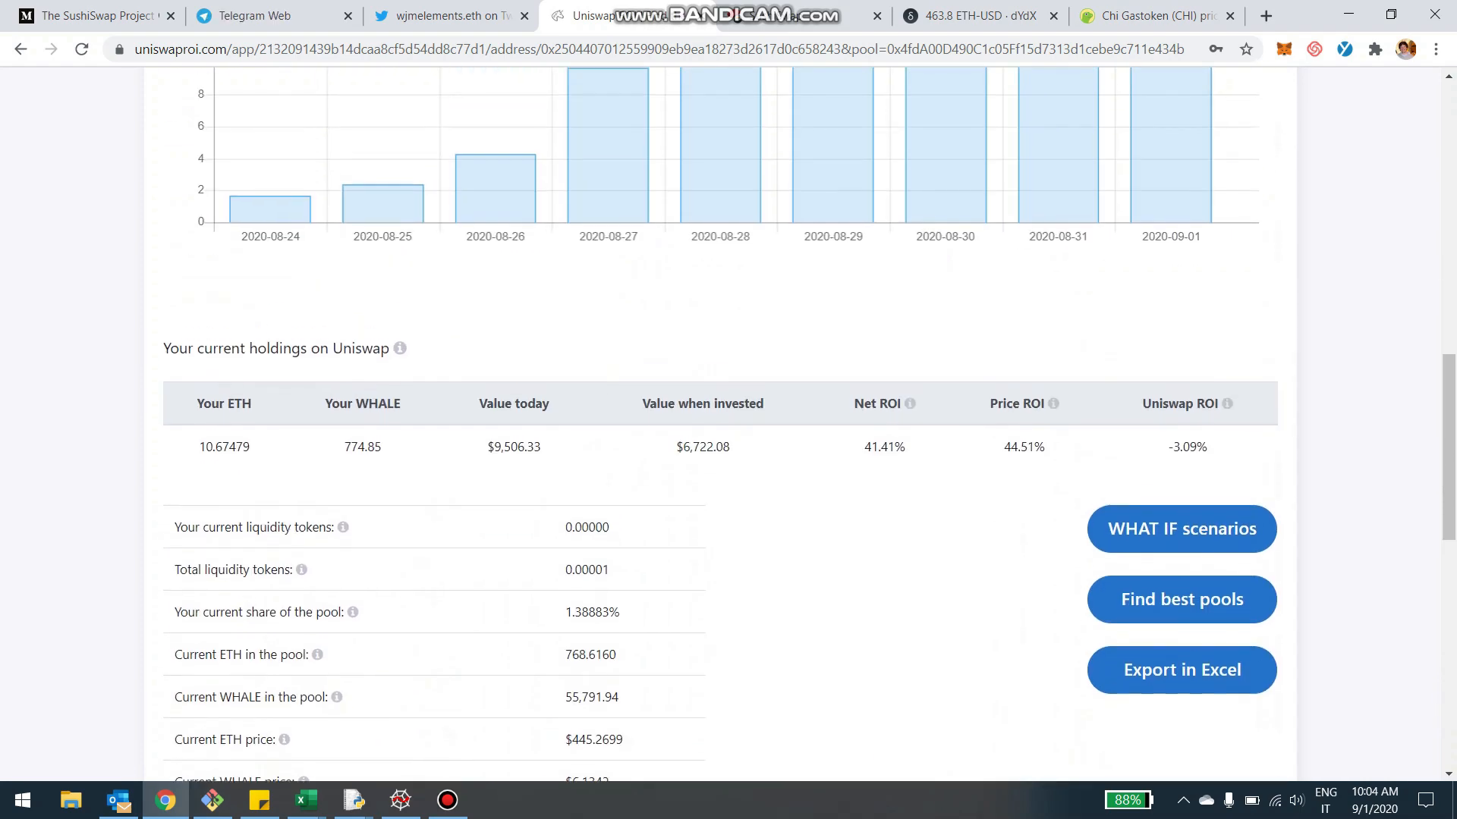
{"action": "scroll", "scroll_direction": "down", "scroll_amount": 3}
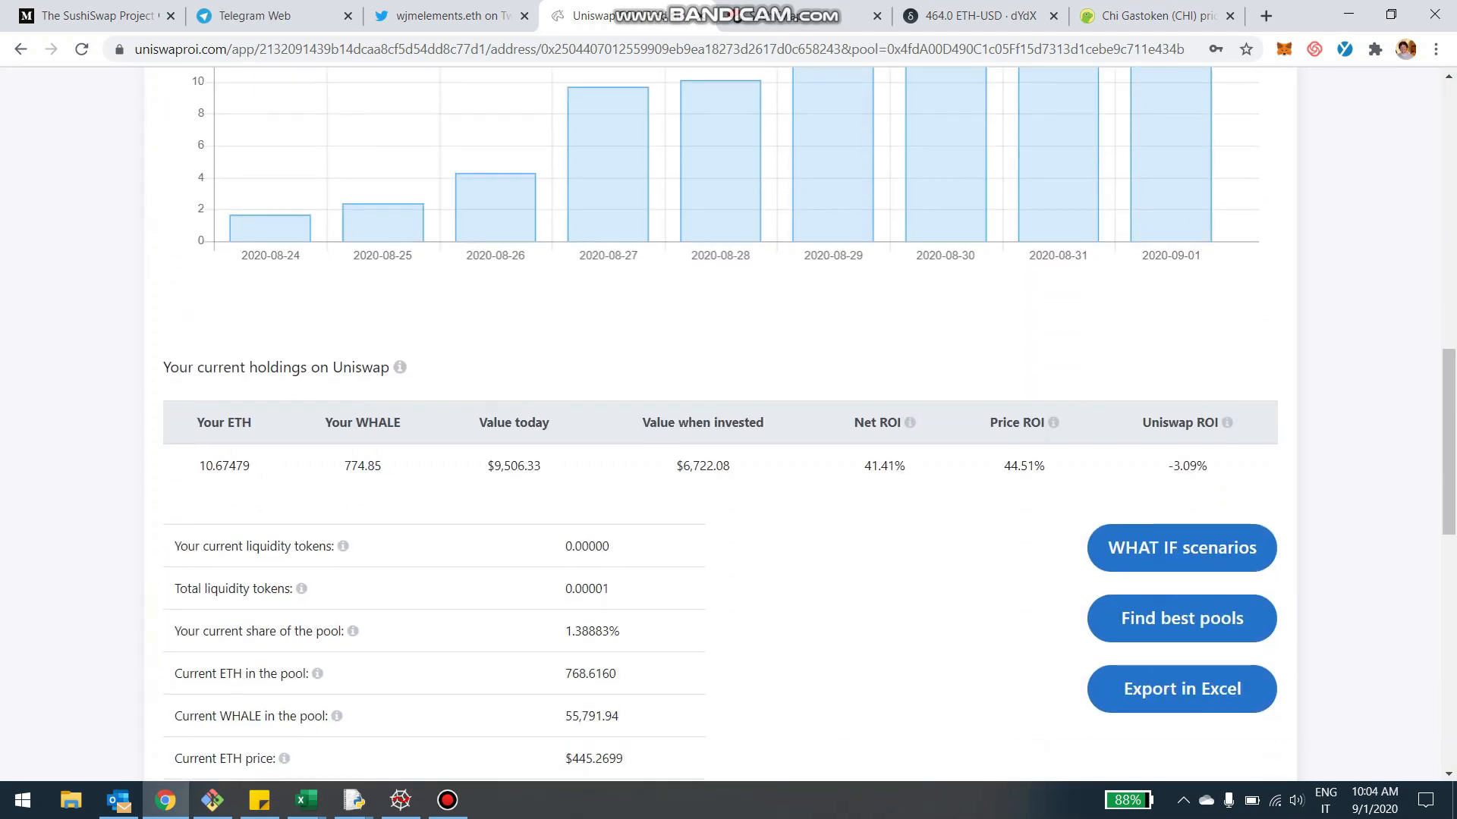
{"action": "scroll", "scroll_direction": "down", "scroll_amount": 3}
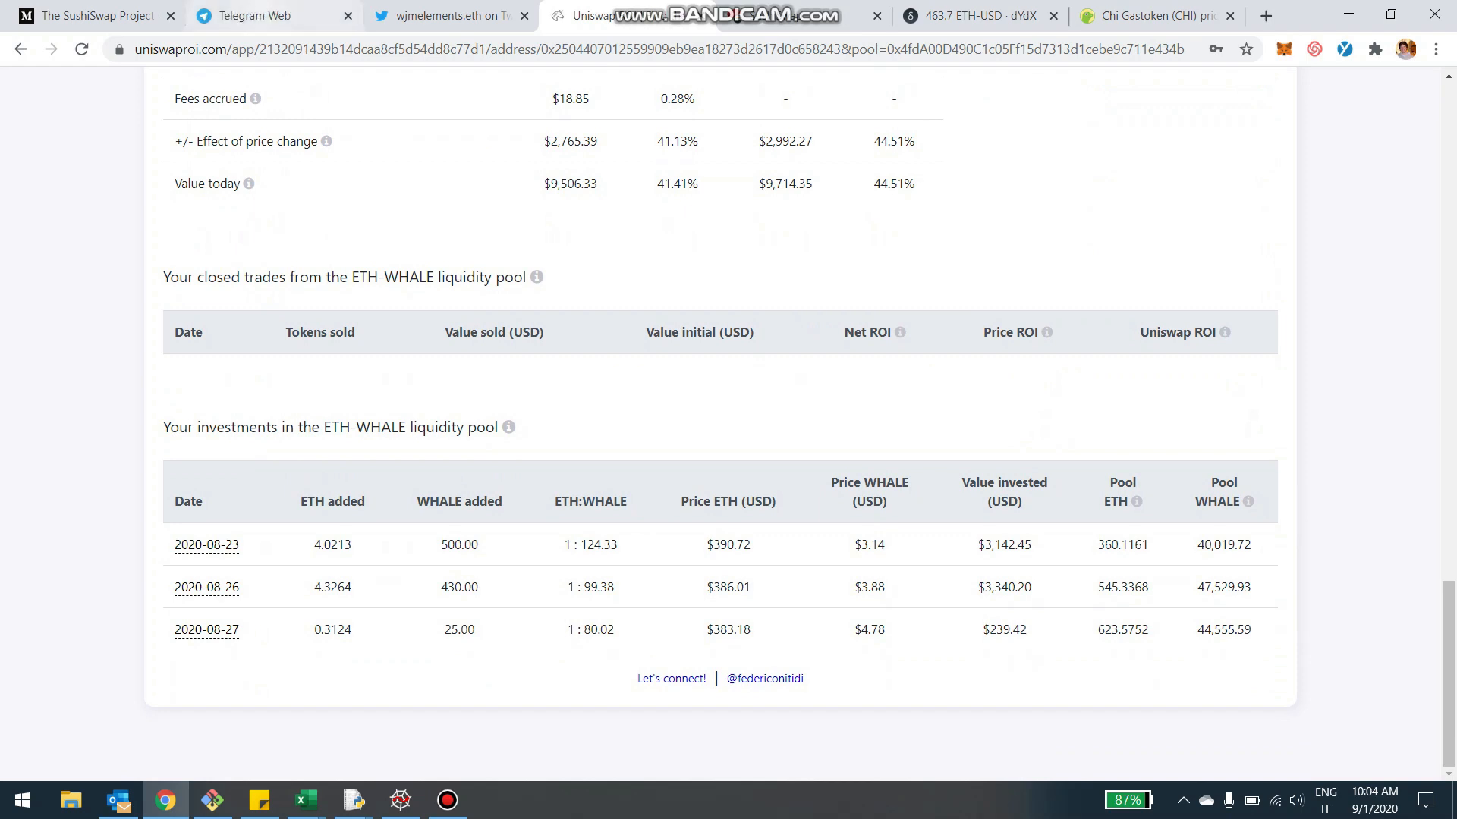
Show the Telegram liquidity chart photo jumping from about $307.6M to $1.54B.
{"action": "left_click", "coordinate": [260, 16]}
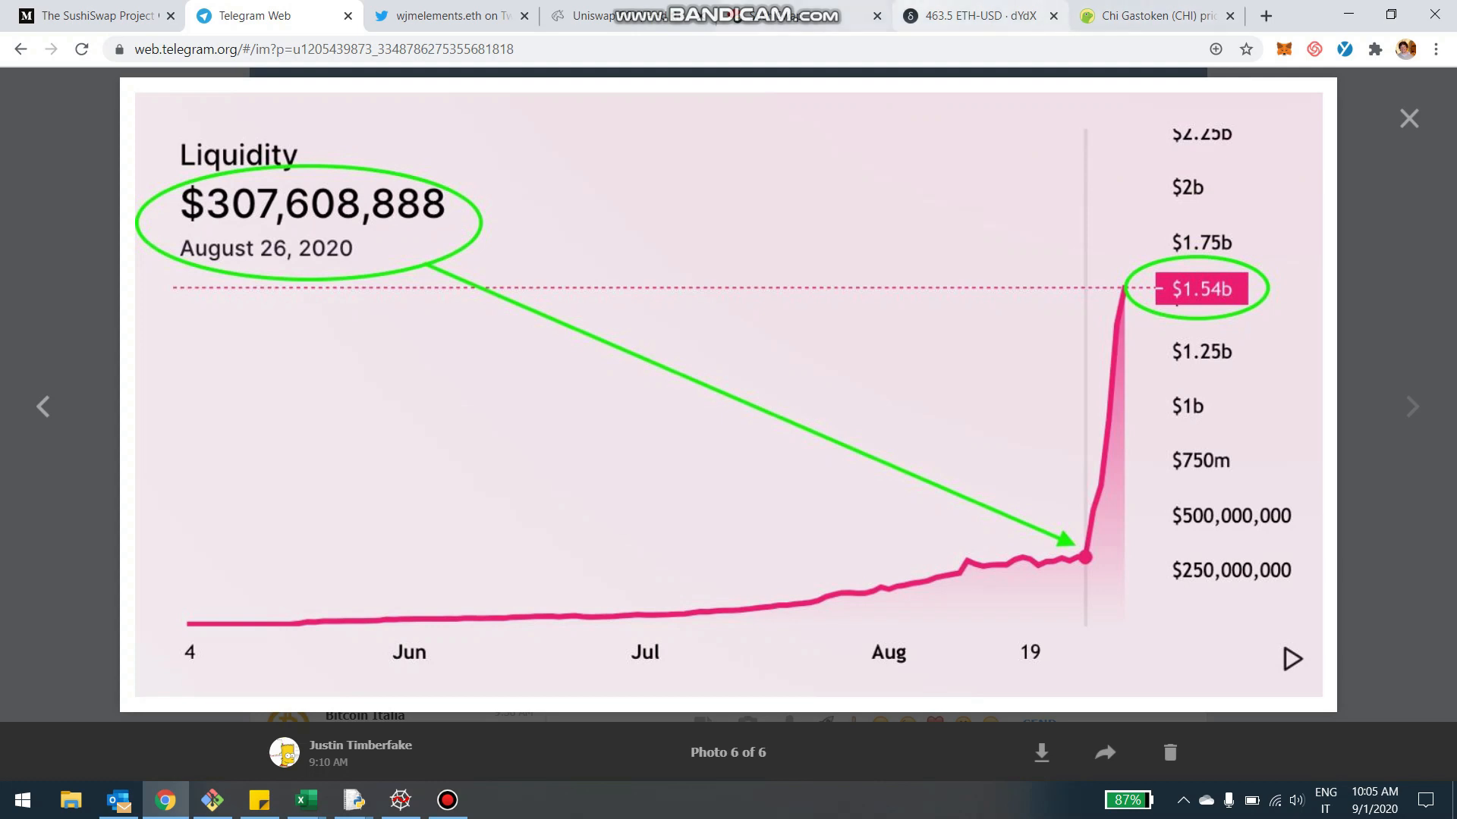
Back in UniswapROI, scroll to the top and click BACK to the home page.
{"action": "left_click", "coordinate": [706, 16]}
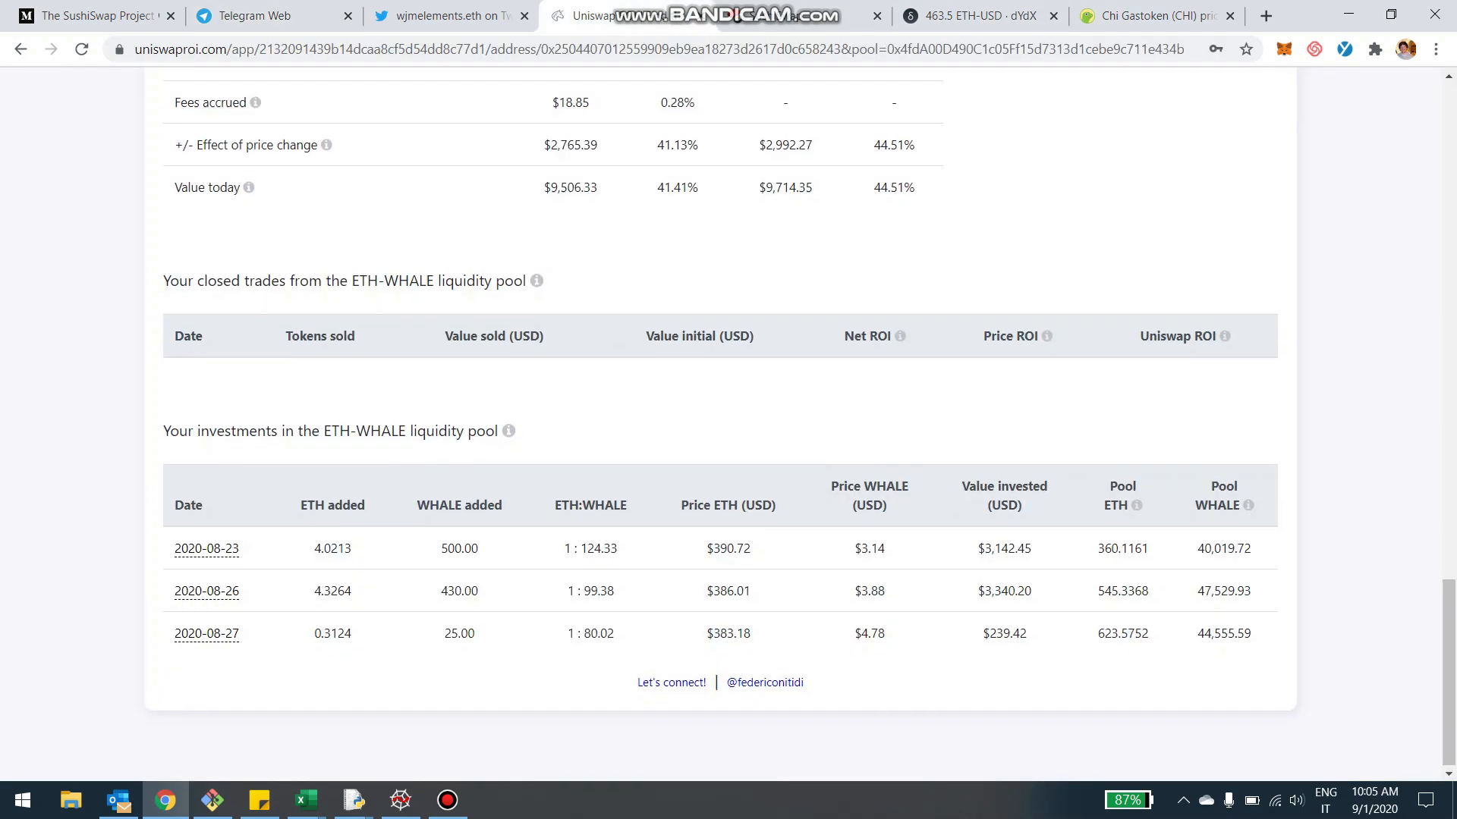
{"action": "scroll", "scroll_direction": "up", "scroll_amount": 3}
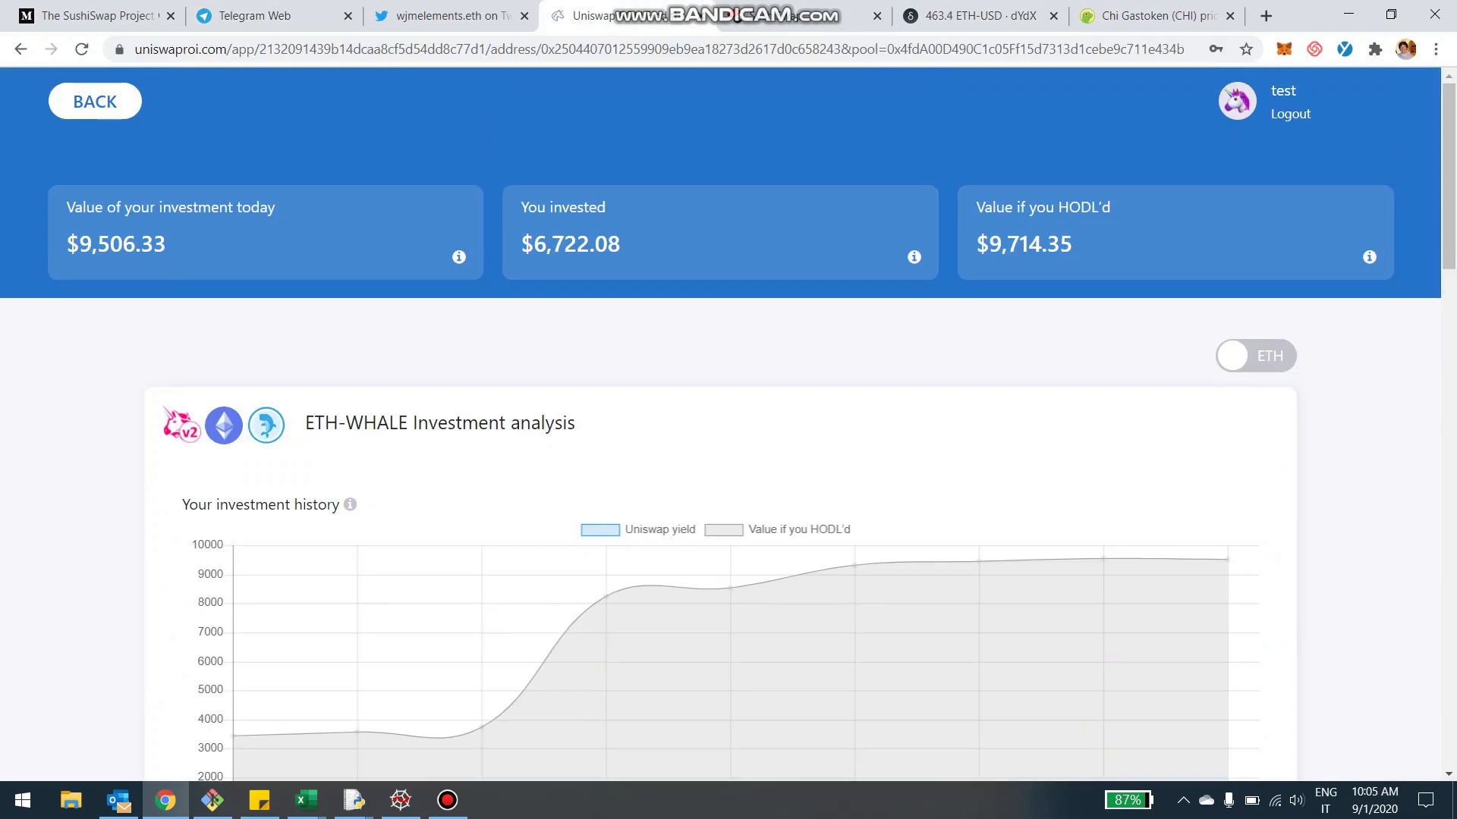
{"action": "left_click", "coordinate": [94, 101]}
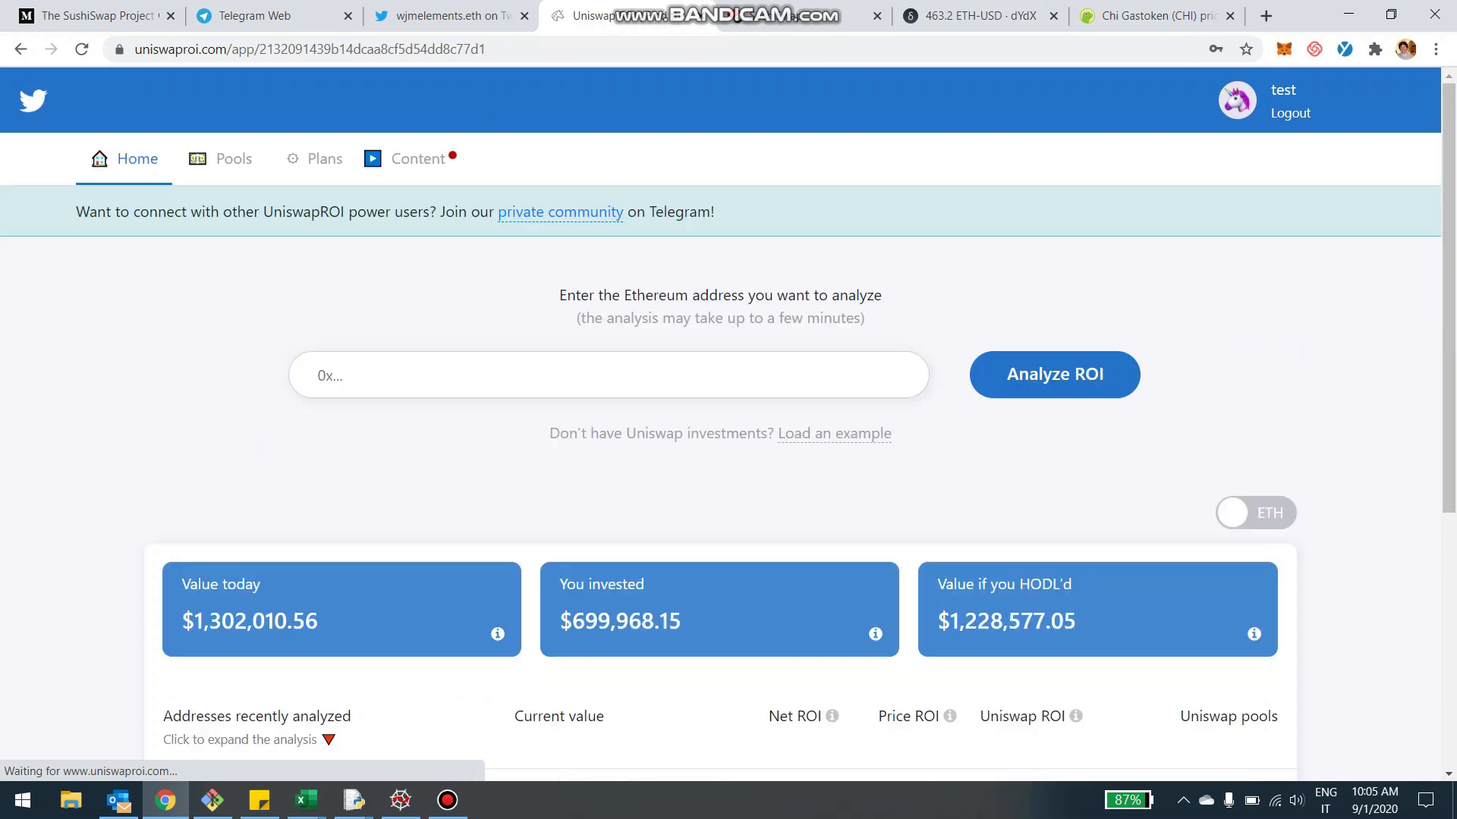